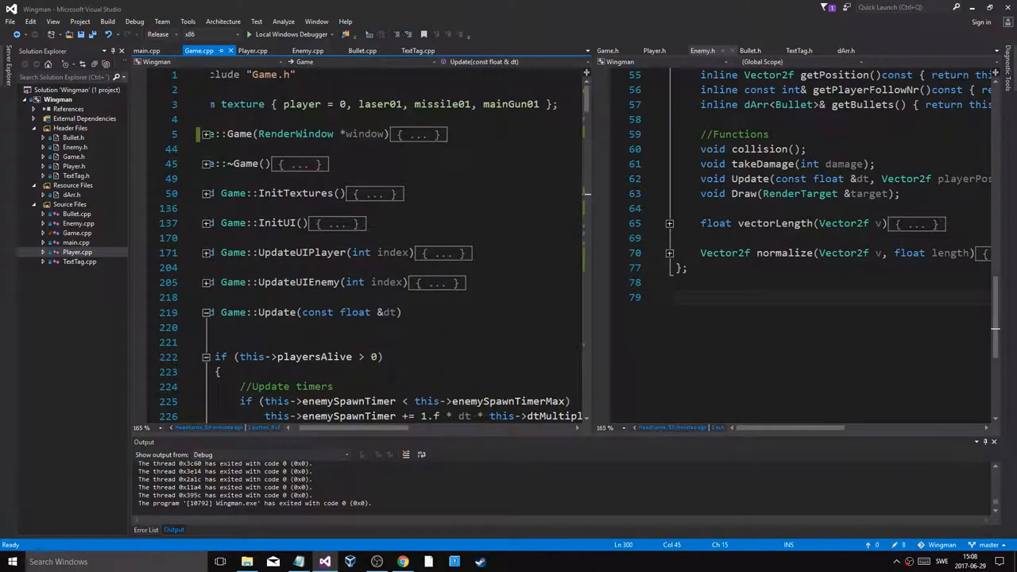
Fold Update, then expand and refold the Game constructor after reviewing its setup values
{"action": "left_click", "coordinate": [207, 311]}
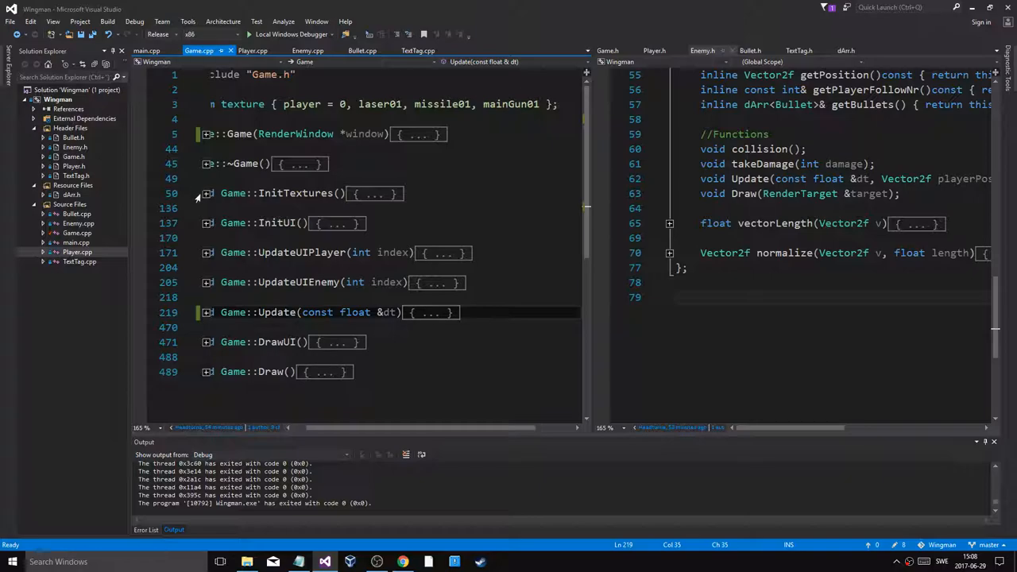
{"action": "left_click", "coordinate": [207, 134]}
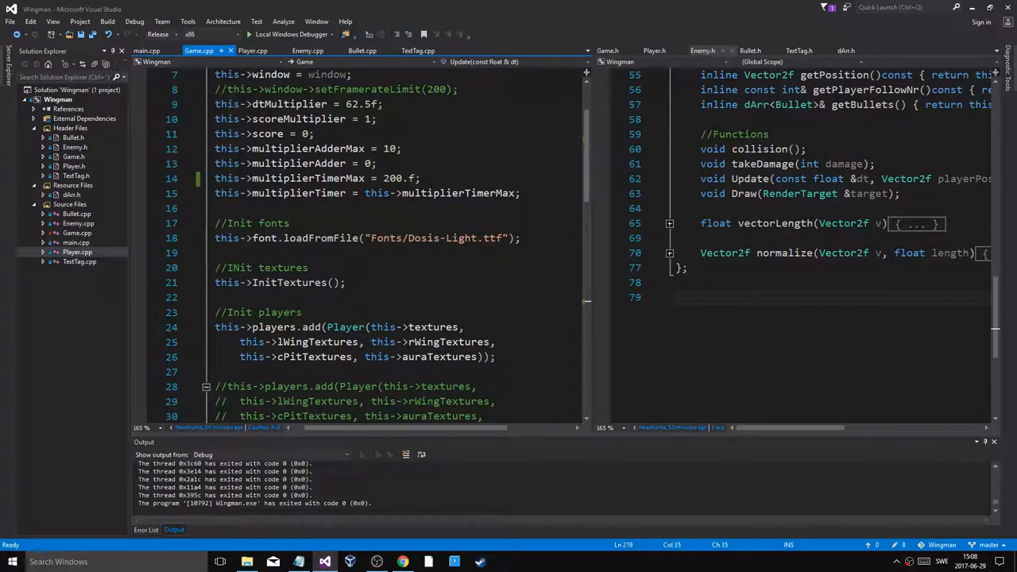
{"action": "double_click", "coordinate": [299, 194]}
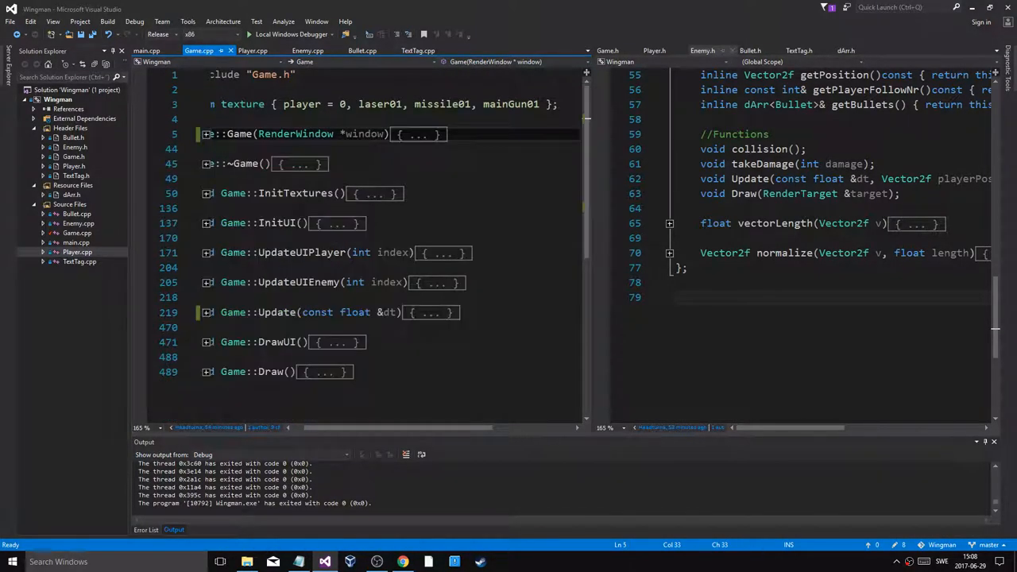
{"action": "mouse_move", "coordinate": [205, 292]}
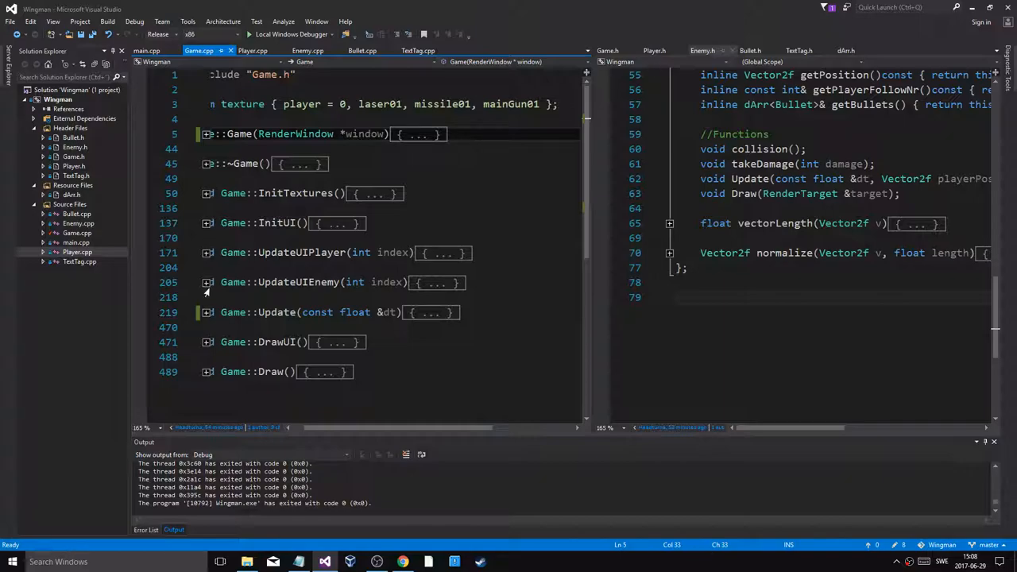
Expand Update and move the caret to the scoreMultiplier++ line in the score timer logic
{"action": "left_click", "coordinate": [207, 312]}
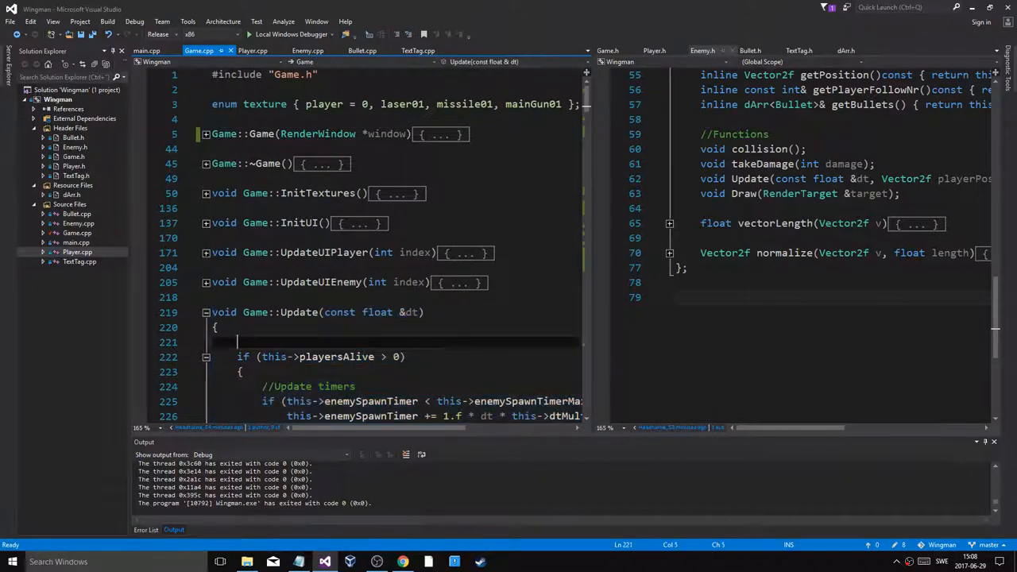
{"action": "scroll", "scroll_direction": "down", "scroll_amount": 3}
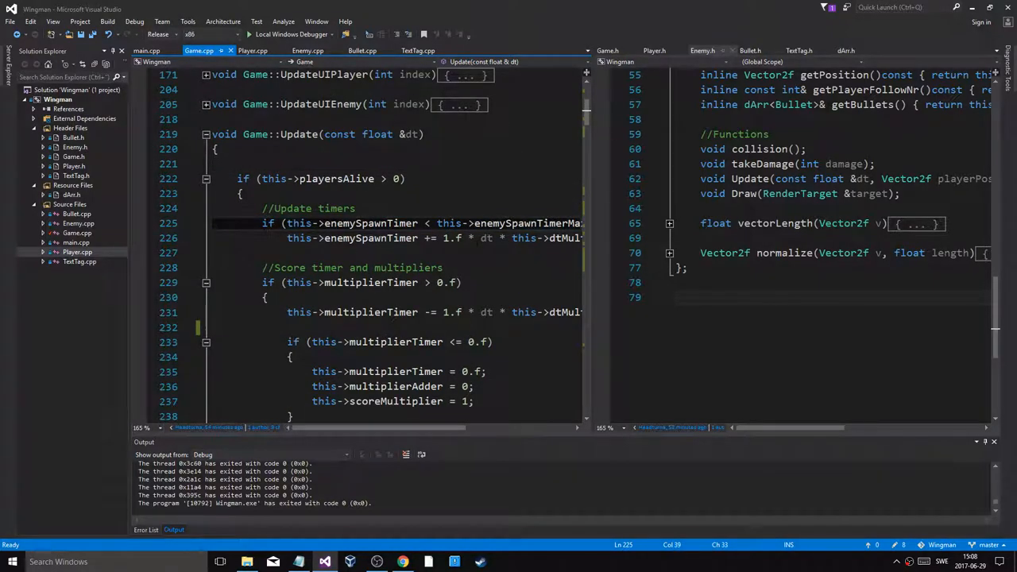
{"action": "scroll", "scroll_direction": "down", "scroll_amount": 3}
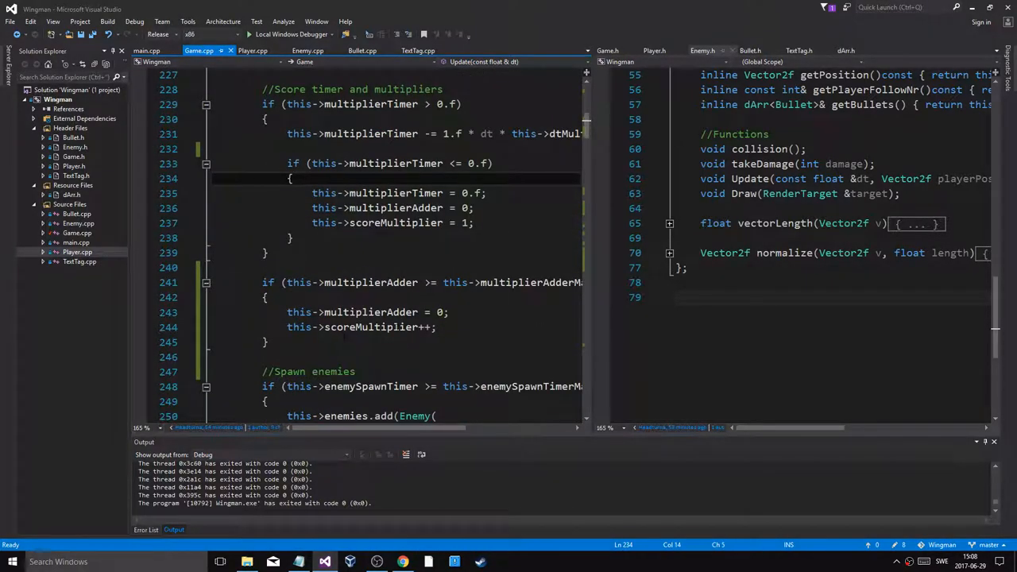
{"action": "left_click", "coordinate": [268, 253]}
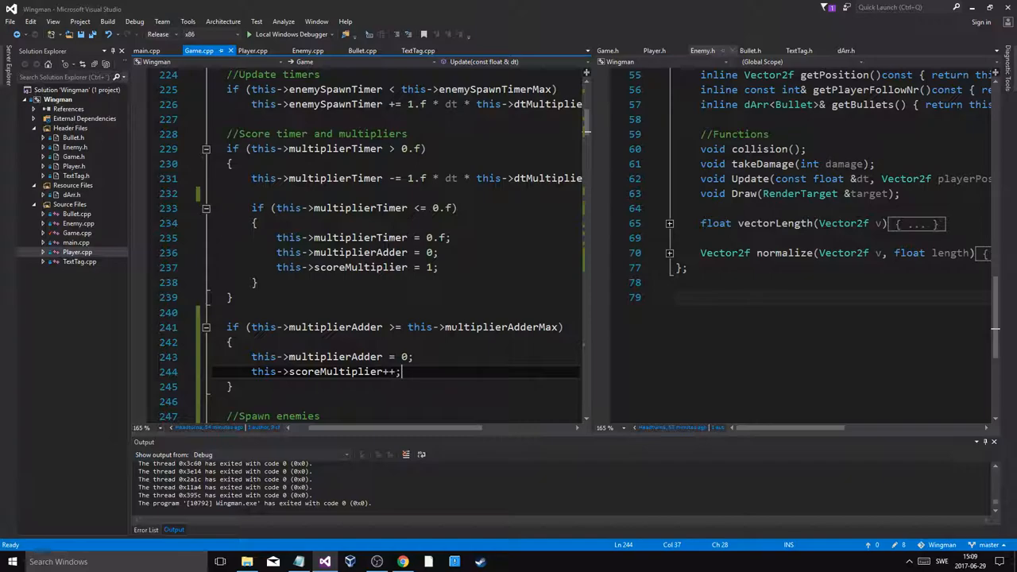
Scroll through Update's damage, score, experience and level-up text tags to the GAIN EXP block
{"action": "scroll", "scroll_direction": "down", "scroll_amount": 3}
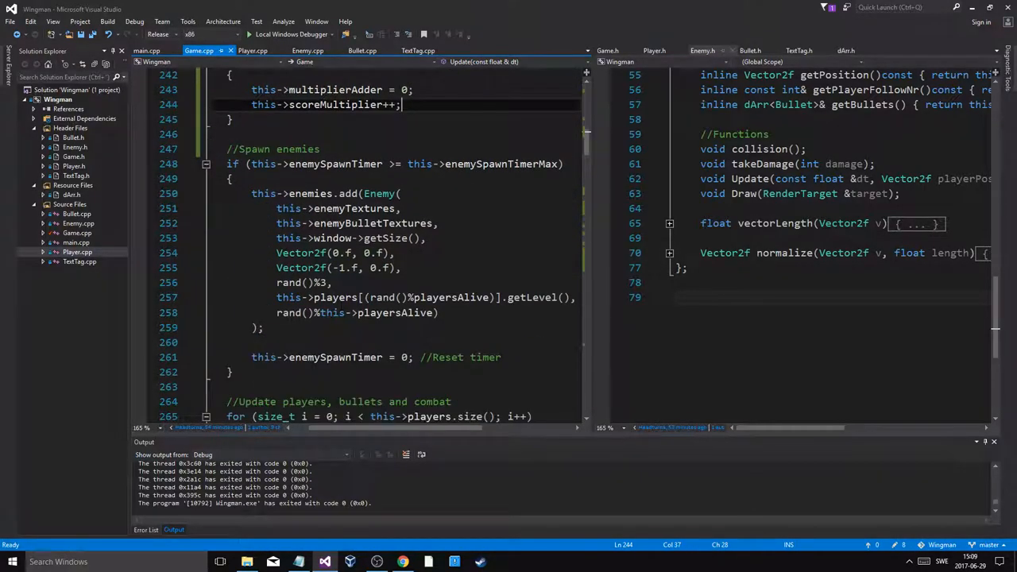
{"action": "scroll", "scroll_direction": "down", "scroll_amount": 3}
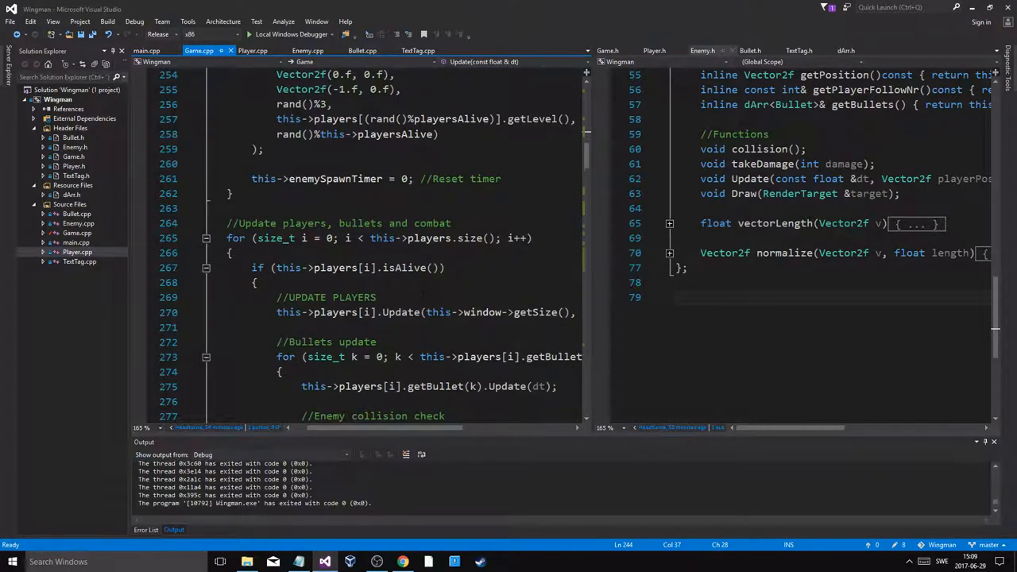
{"action": "scroll", "scroll_direction": "down", "scroll_amount": 3}
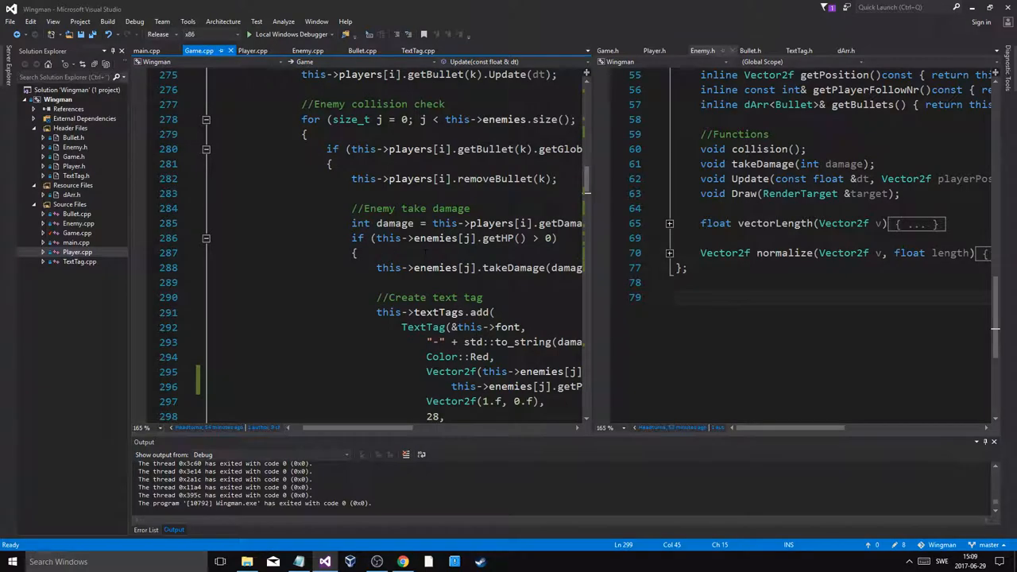
{"action": "scroll", "scroll_direction": "down", "scroll_amount": 3}
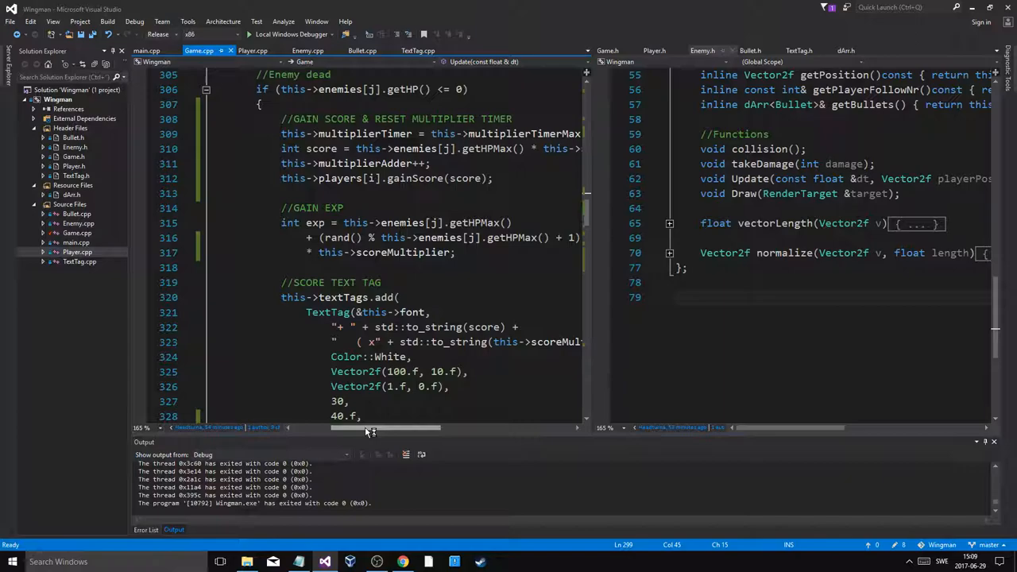
{"action": "scroll", "scroll_direction": "down", "scroll_amount": 3}
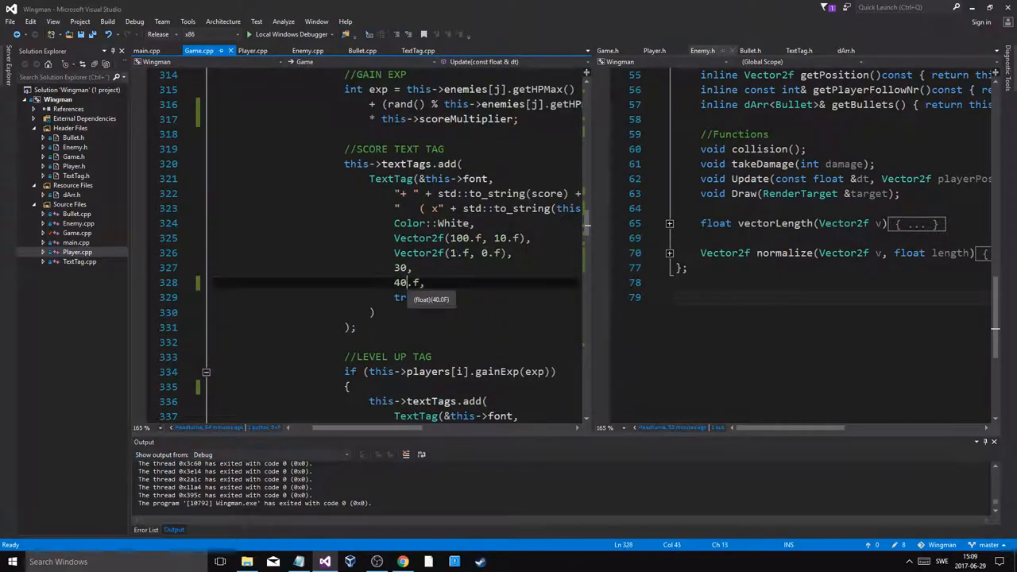
{"action": "scroll", "scroll_direction": "down", "scroll_amount": 3}
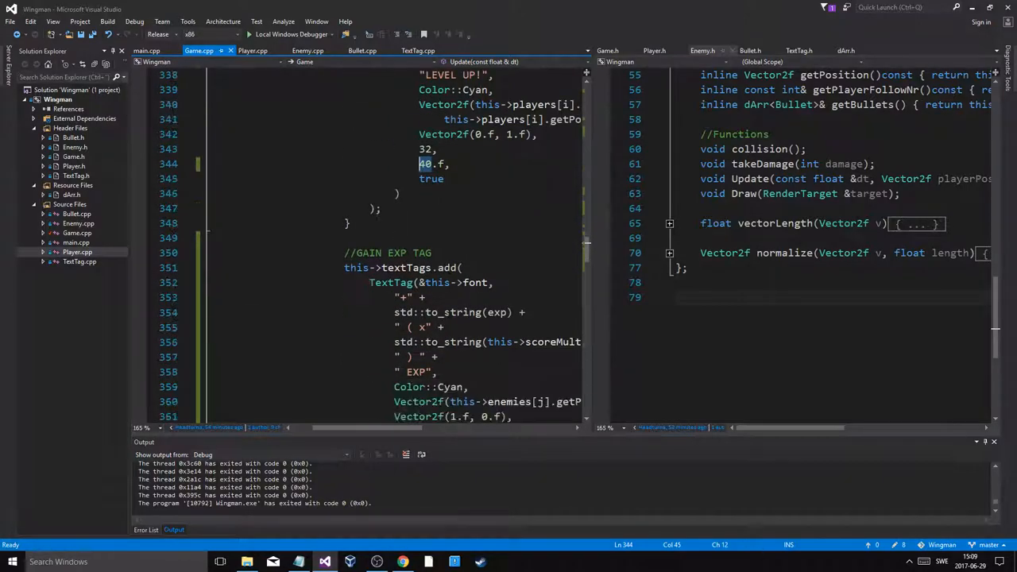
{"action": "scroll", "scroll_direction": "down", "scroll_amount": 3}
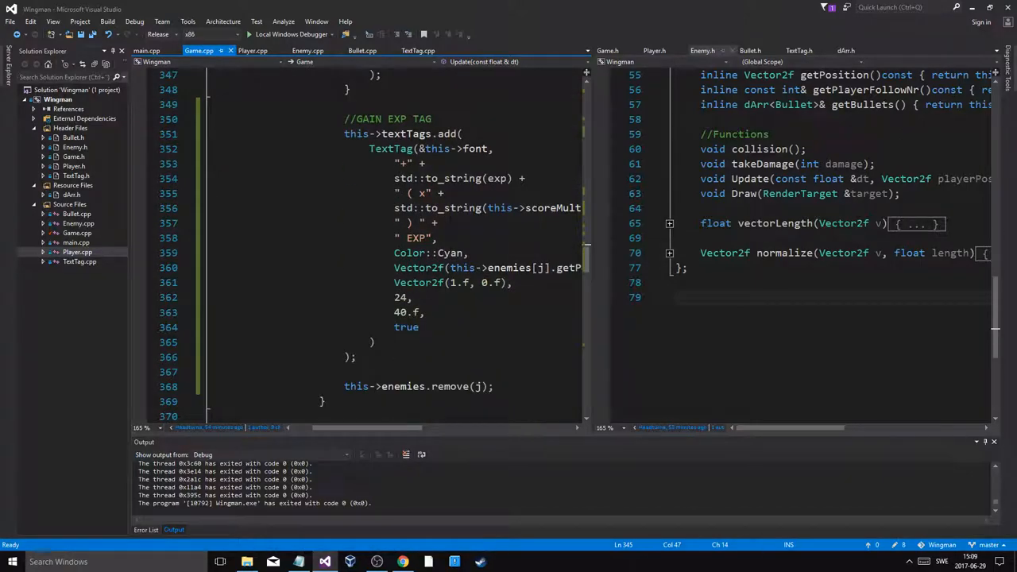
Review the UPDATE SCORE code and fold the players, bullets and combat for-loop
{"action": "left_click_drag", "start_coordinate": [394, 194], "coordinate": [437, 238]}
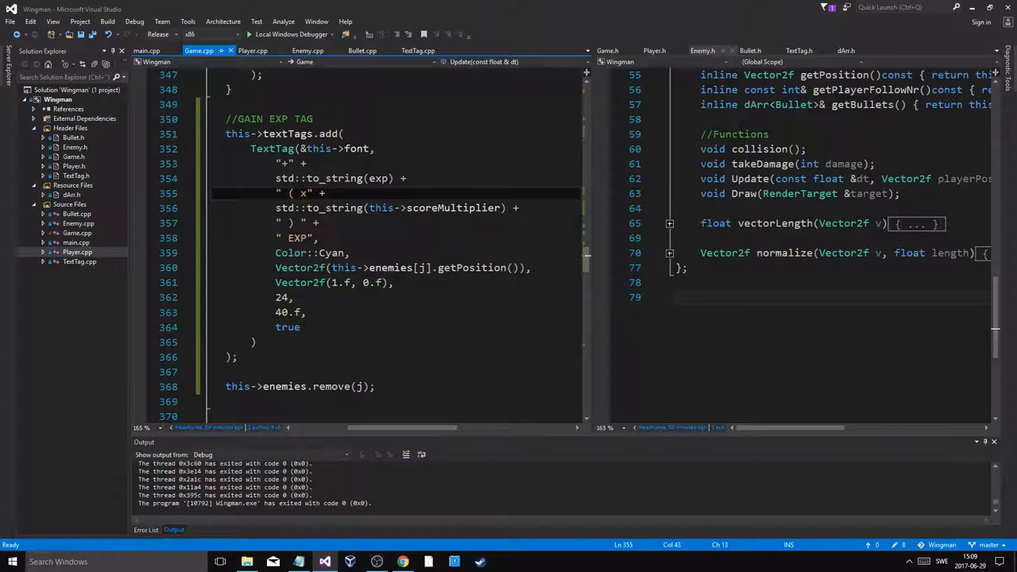
{"action": "scroll", "scroll_direction": "down", "scroll_amount": 3}
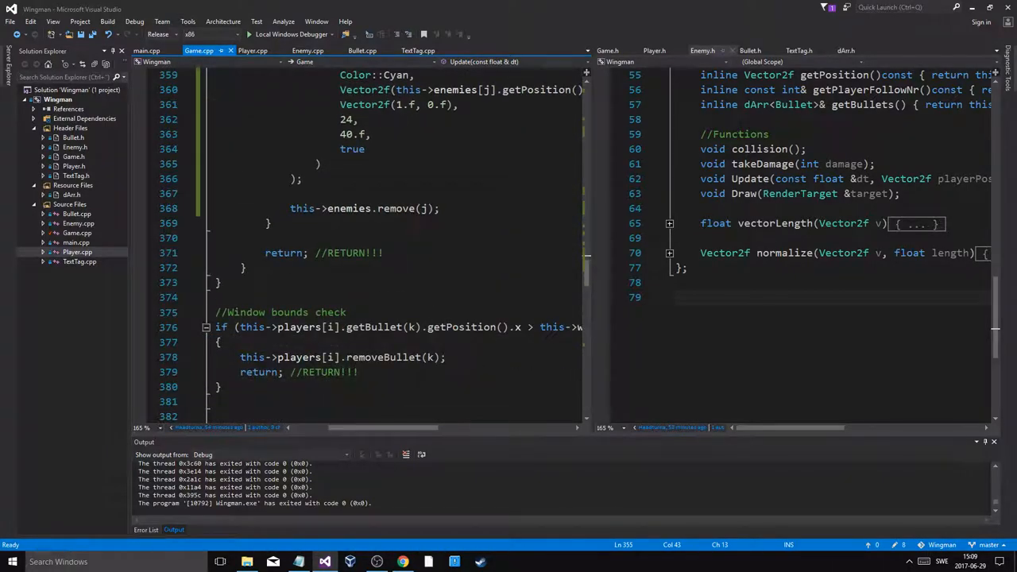
{"action": "scroll", "scroll_direction": "down", "scroll_amount": 3}
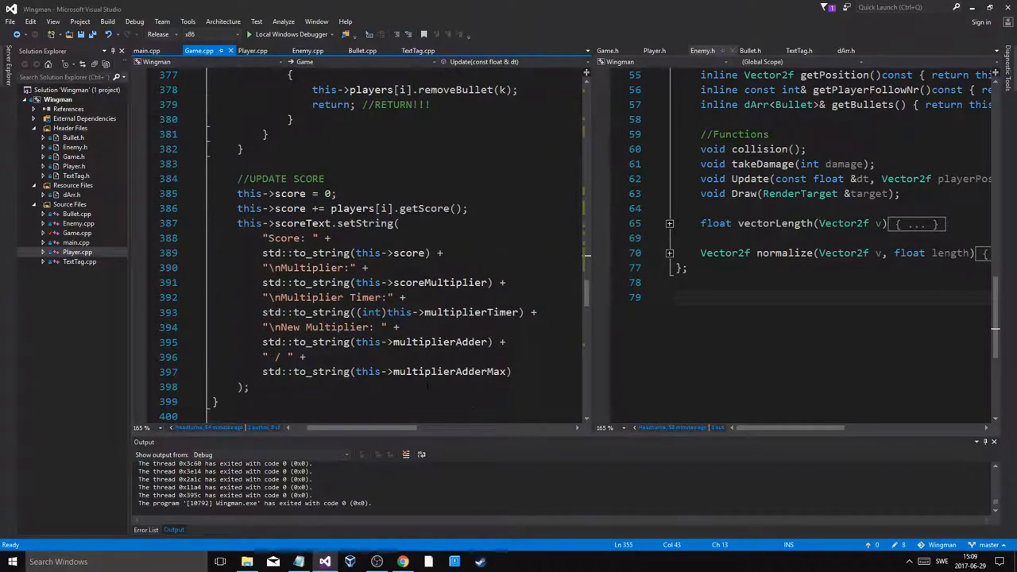
{"action": "scroll", "scroll_direction": "down", "scroll_amount": 3}
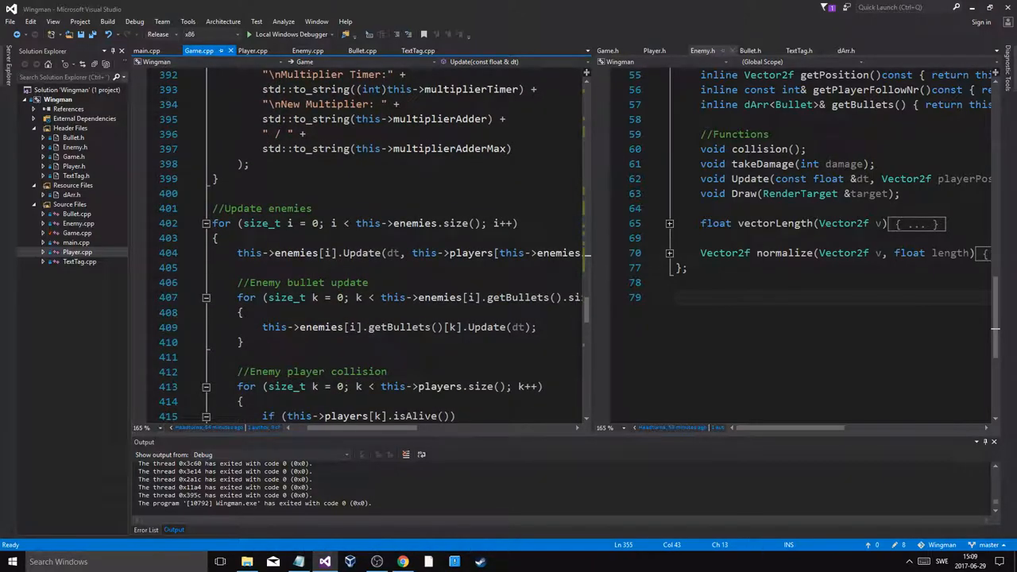
{"action": "scroll", "scroll_direction": "down", "scroll_amount": 3}
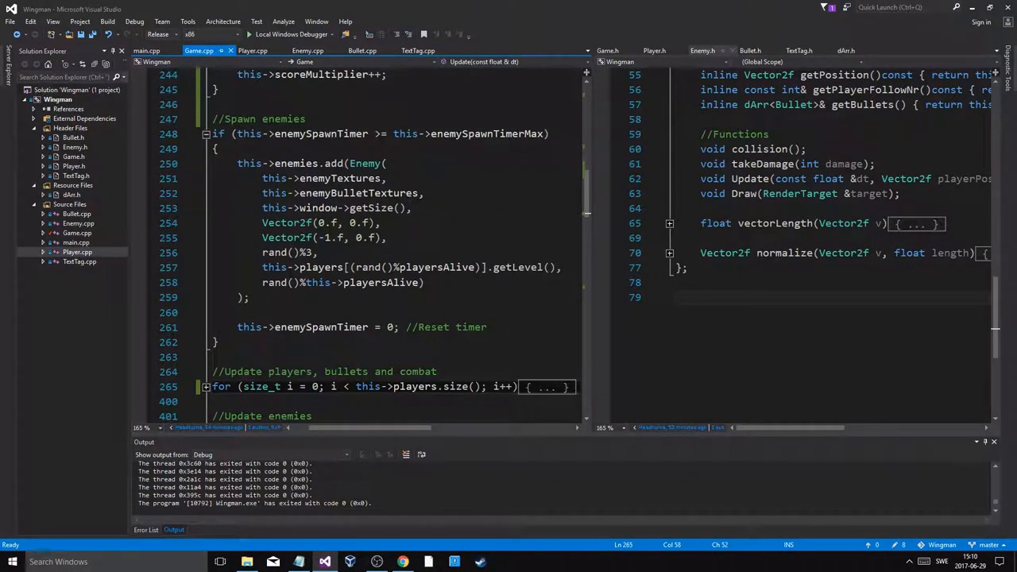
{"action": "scroll", "scroll_direction": "up", "scroll_amount": 3}
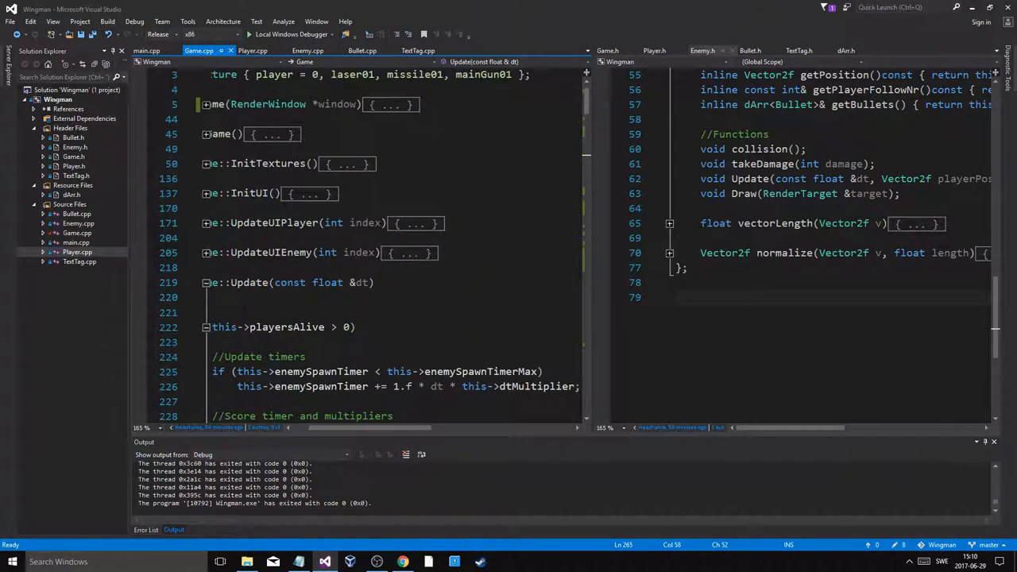
Fold Update so every Game.cpp function is collapsed, then view Enemy.h's members
{"action": "left_click", "coordinate": [205, 178]}
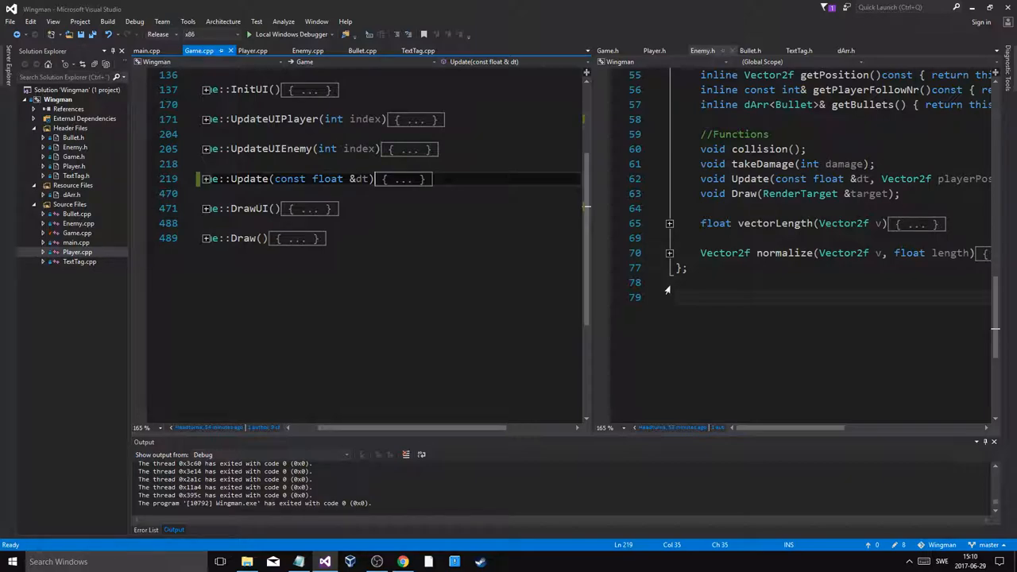
{"action": "left_click", "coordinate": [701, 49]}
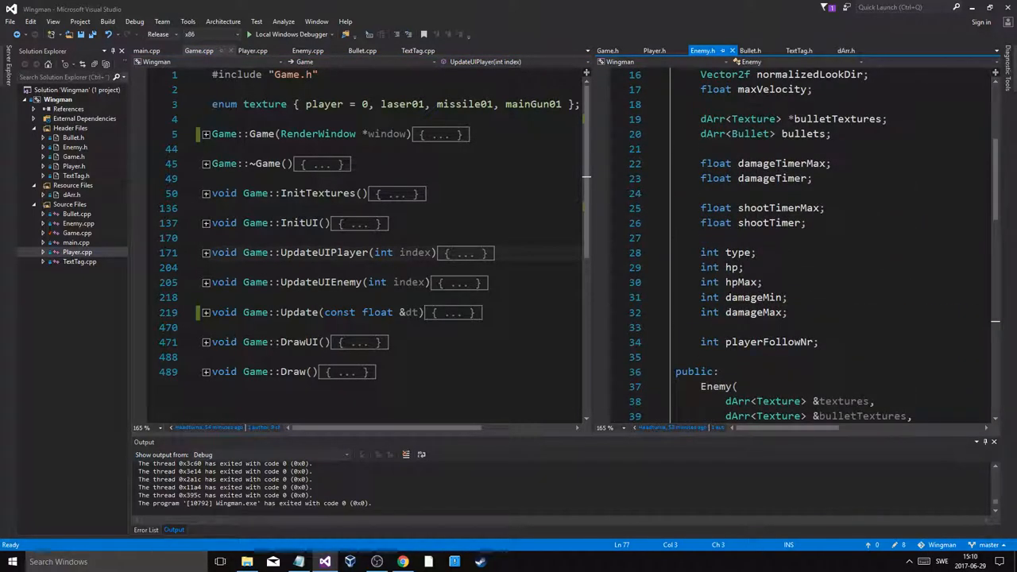
Look over Player.cpp, then scroll Enemy.cpp down to its movement switch cases
{"action": "left_click", "coordinate": [252, 49]}
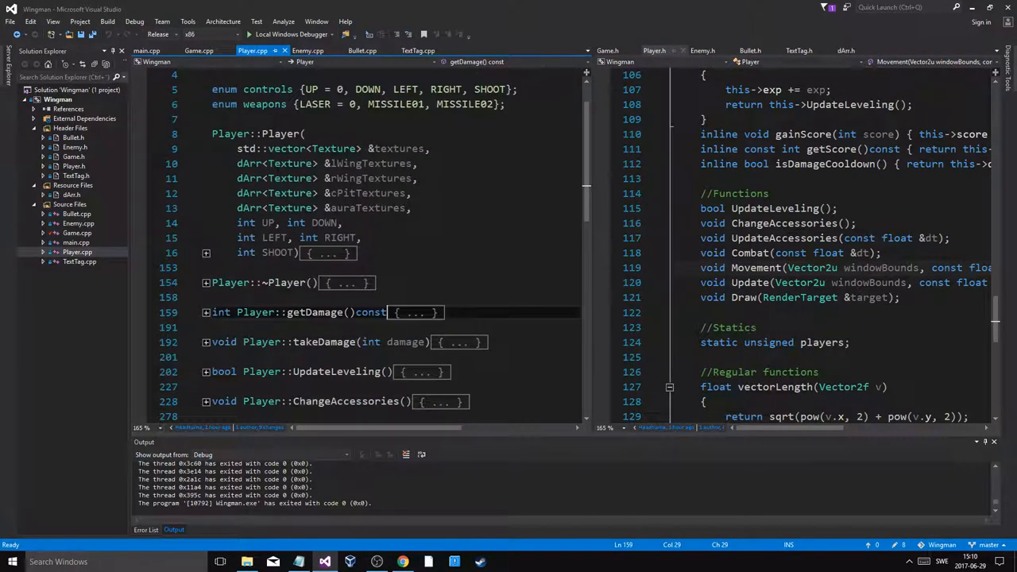
{"action": "scroll", "scroll_direction": "down", "scroll_amount": 3}
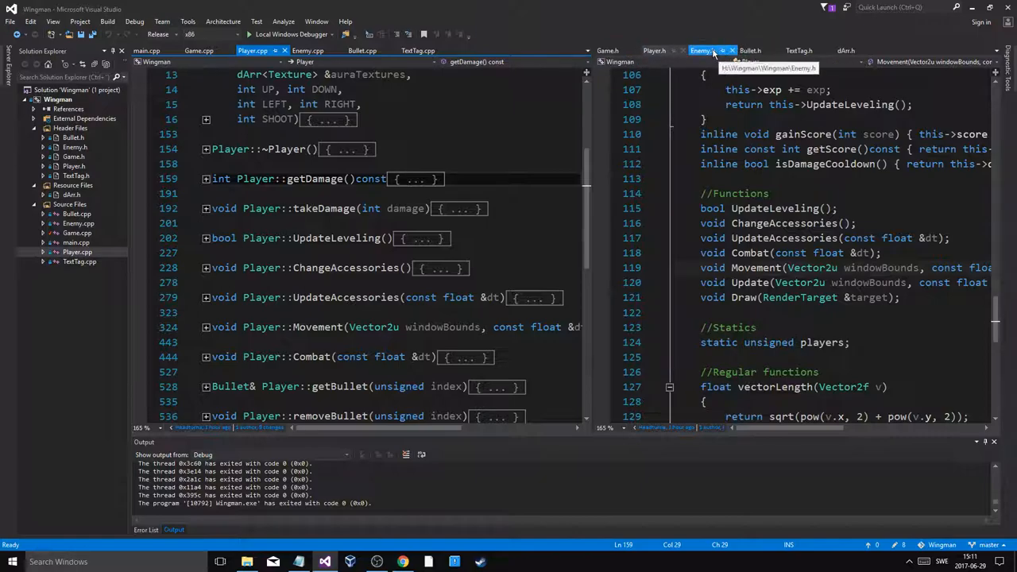
{"action": "left_click", "coordinate": [309, 49]}
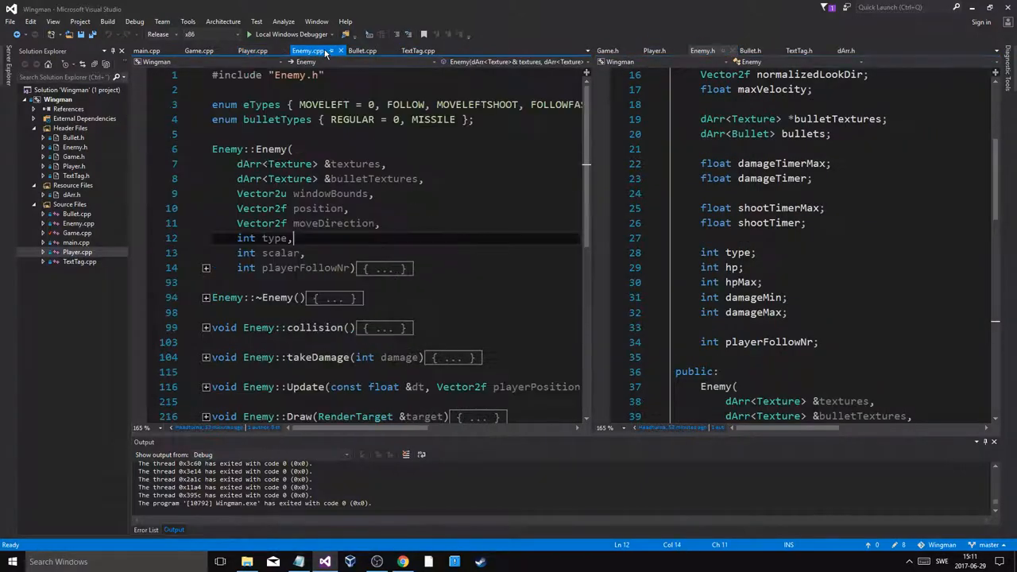
{"action": "scroll", "scroll_direction": "down", "scroll_amount": 3}
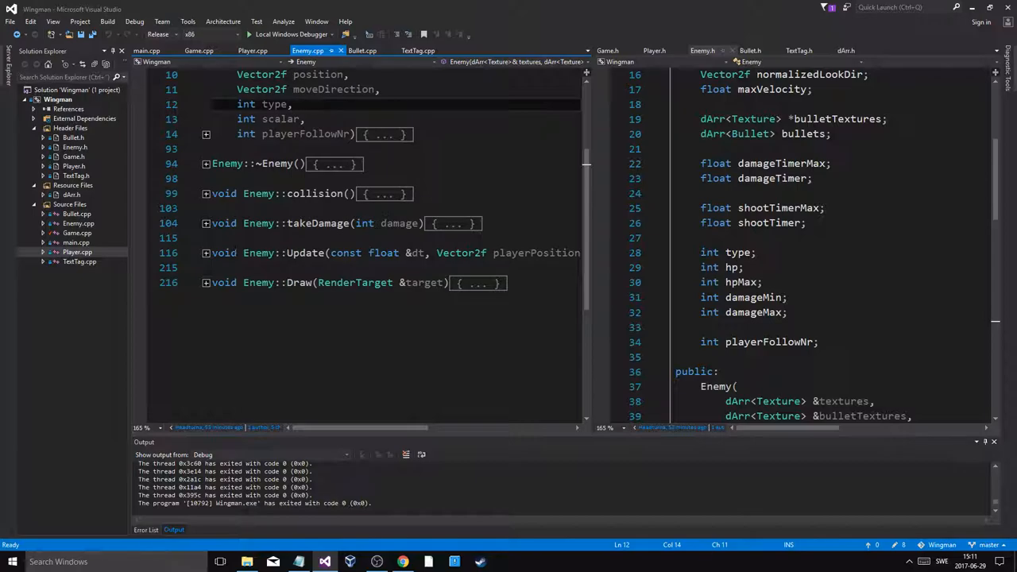
{"action": "scroll", "scroll_direction": "down", "scroll_amount": 3}
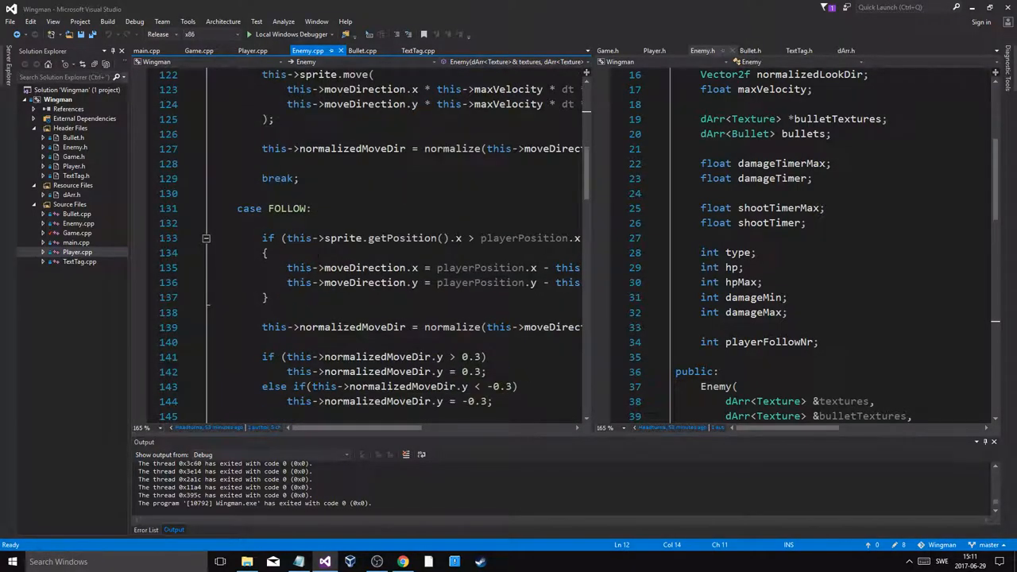
{"action": "scroll", "scroll_direction": "down", "scroll_amount": 3}
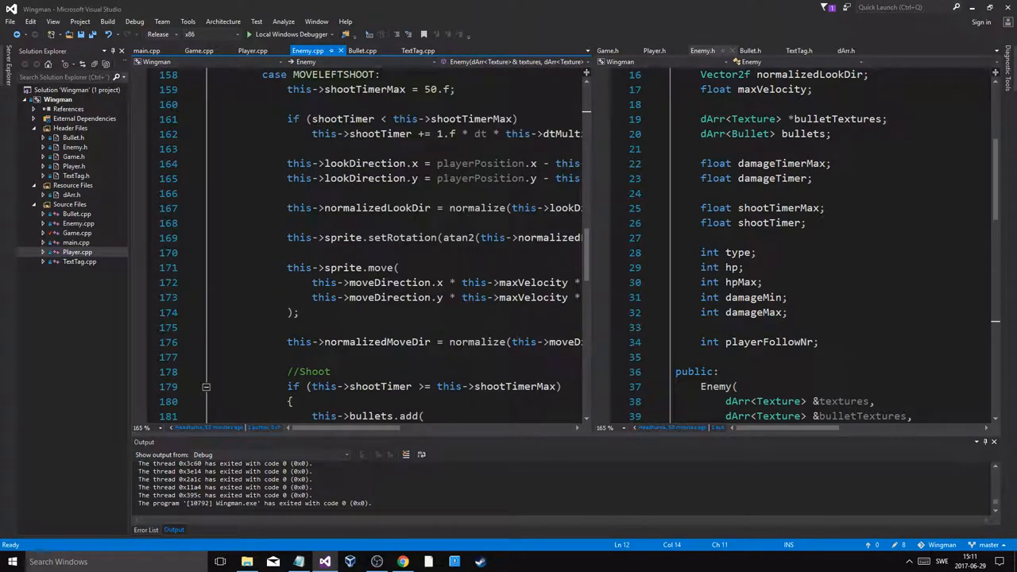
{"action": "scroll", "scroll_direction": "down", "scroll_amount": 3}
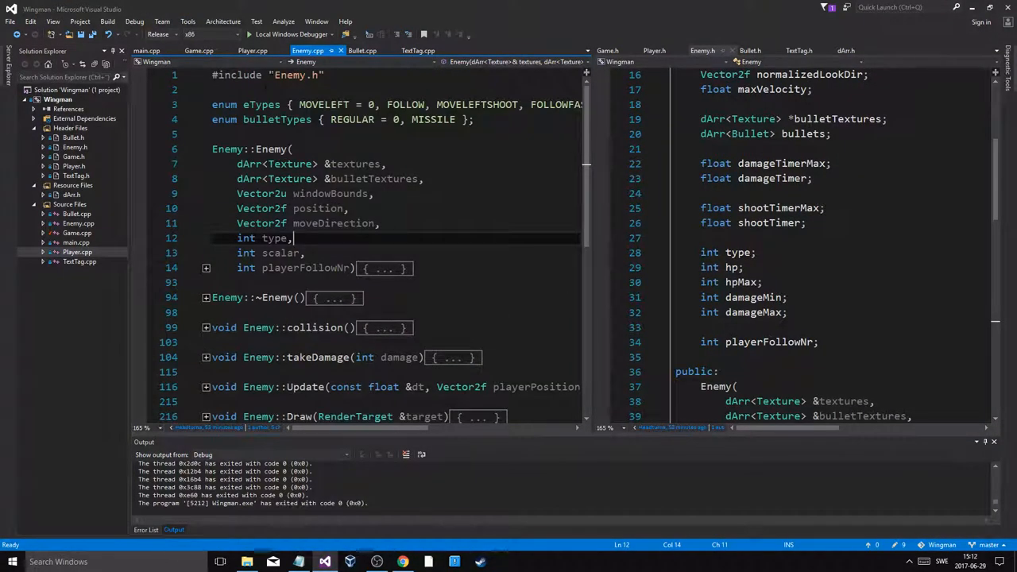
Append "x" to the score text string after scoreMultiplier in Game.cpp's UPDATE SCORE block and save
{"action": "left_click", "coordinate": [198, 49]}
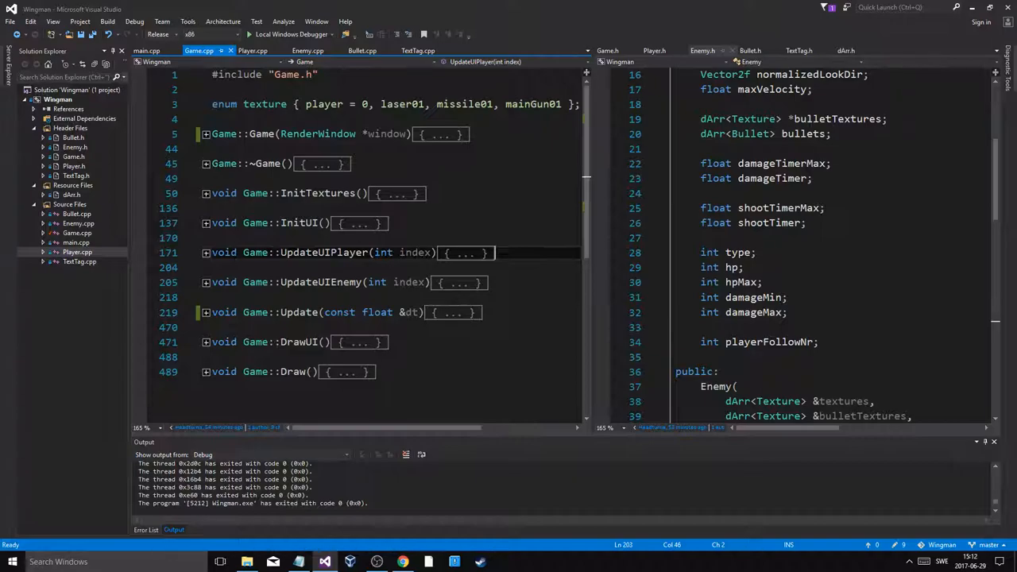
{"action": "mouse_move", "coordinate": [207, 318]}
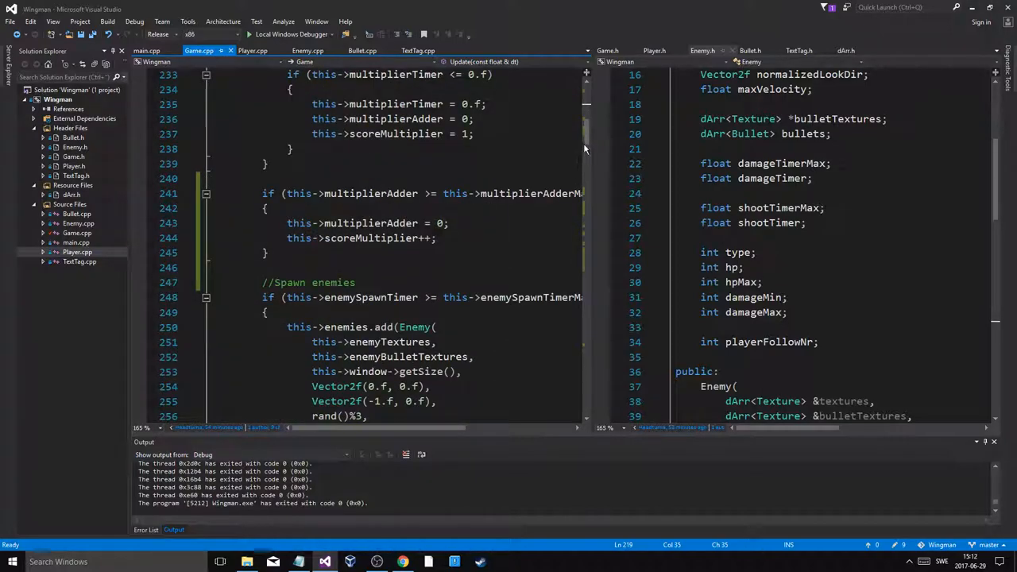
{"action": "scroll", "scroll_direction": "down", "scroll_amount": 3}
{"action": "type", "text": "std::to_string(this->scoreMultiplier) + \" "}
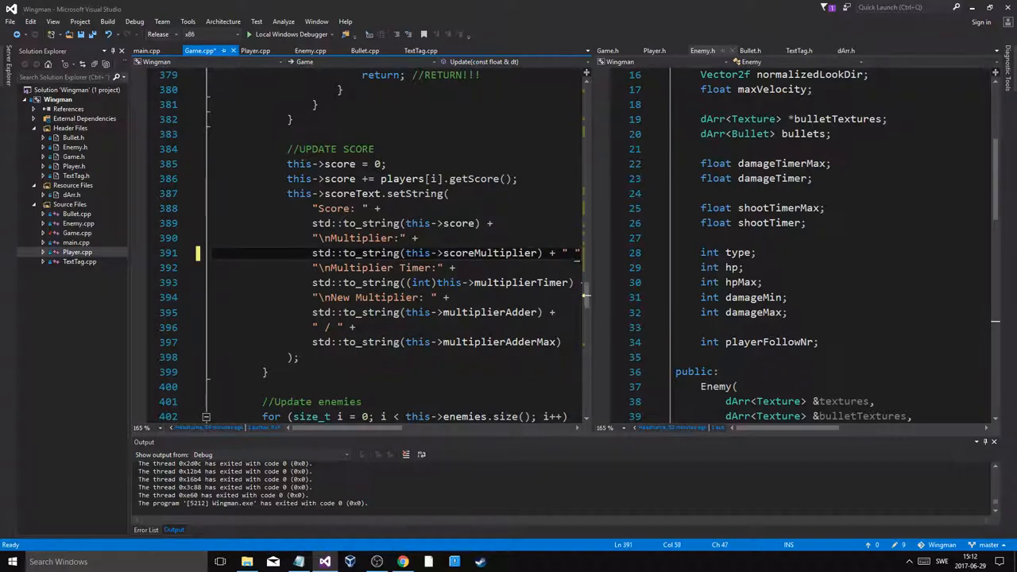
{"action": "type", "text": "x\""}
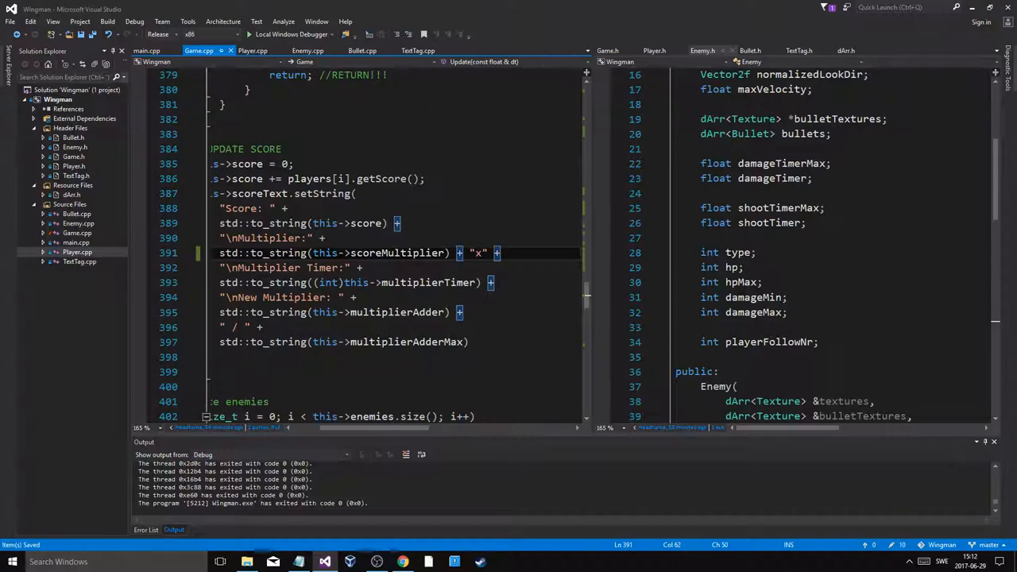
{"action": "left_click", "coordinate": [292, 35]}
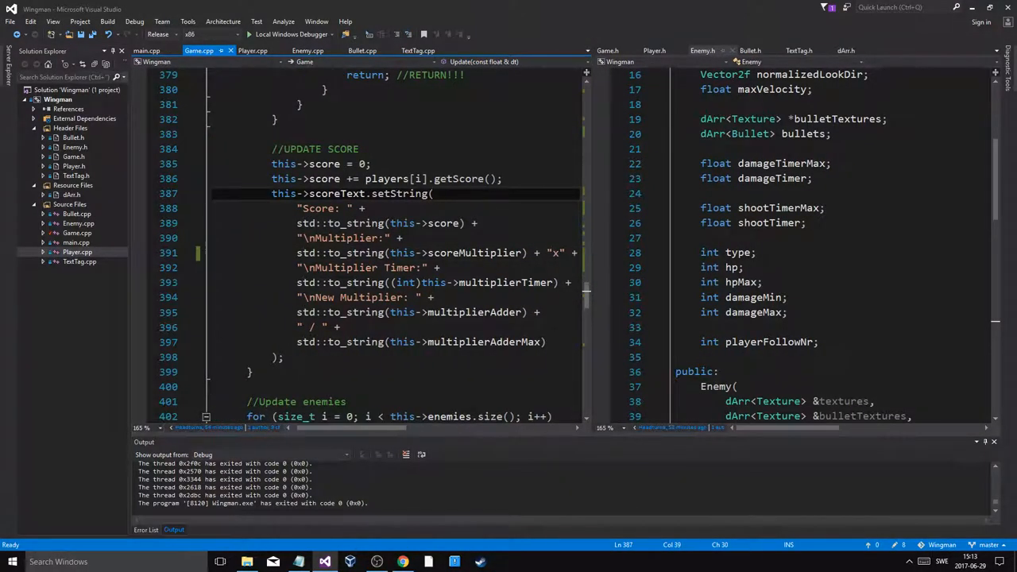
{"action": "mouse_move", "coordinate": [477, 253]}
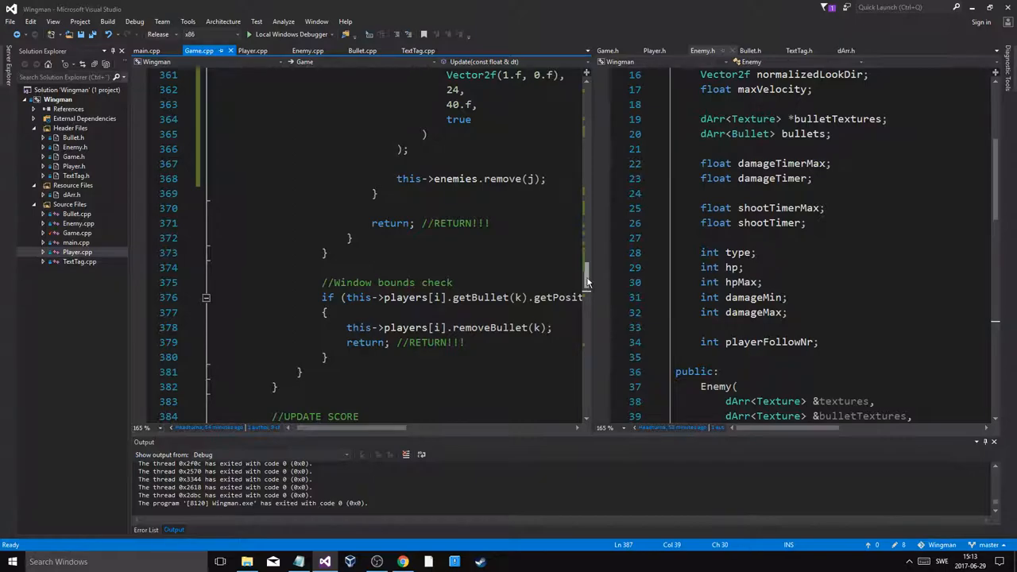
{"action": "mouse_move", "coordinate": [308, 49]}
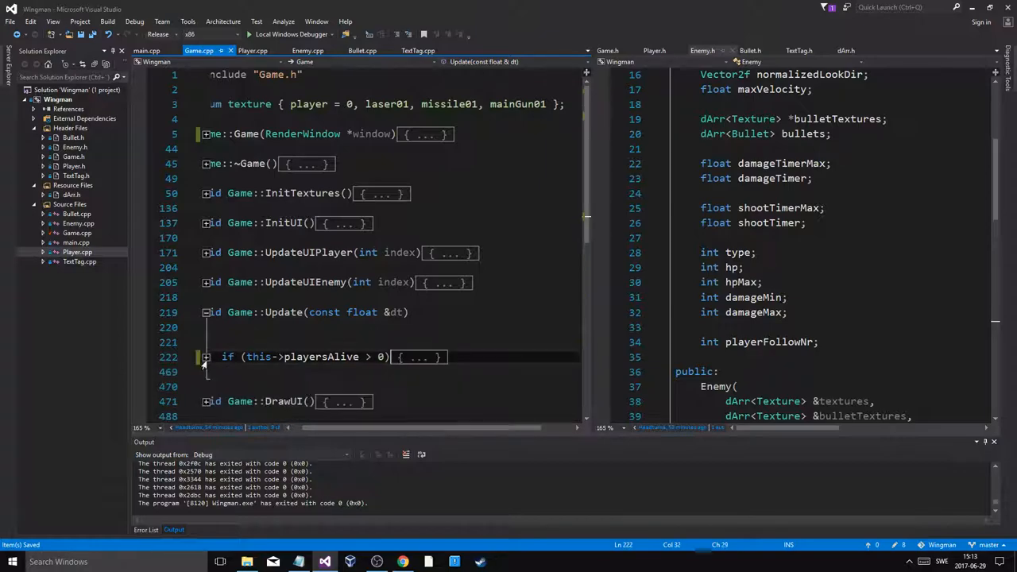
Expand the if (playersAlive > 0) block in Update to show its timer code
{"action": "left_click", "coordinate": [205, 356]}
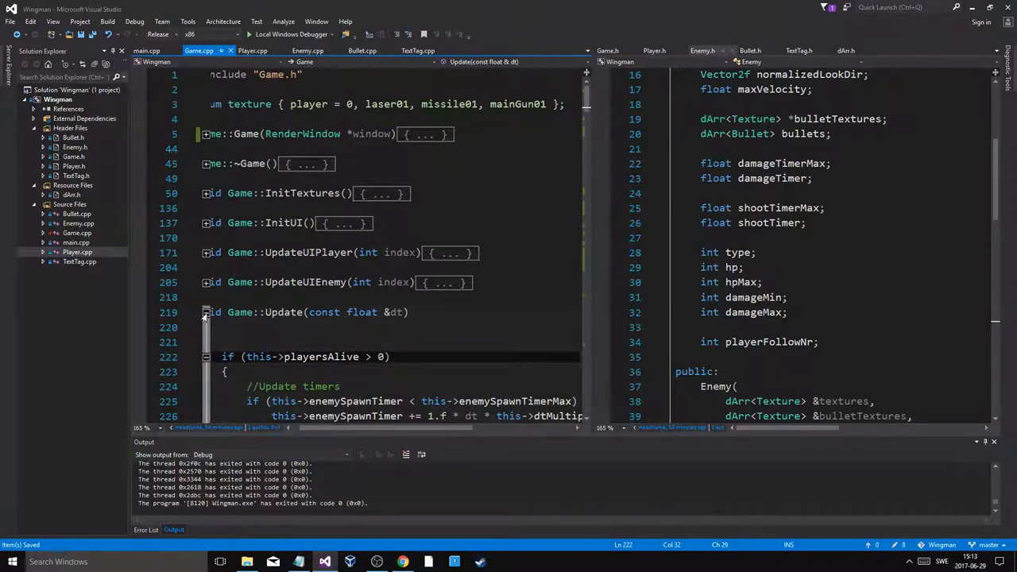
{"action": "left_click", "coordinate": [205, 133]}
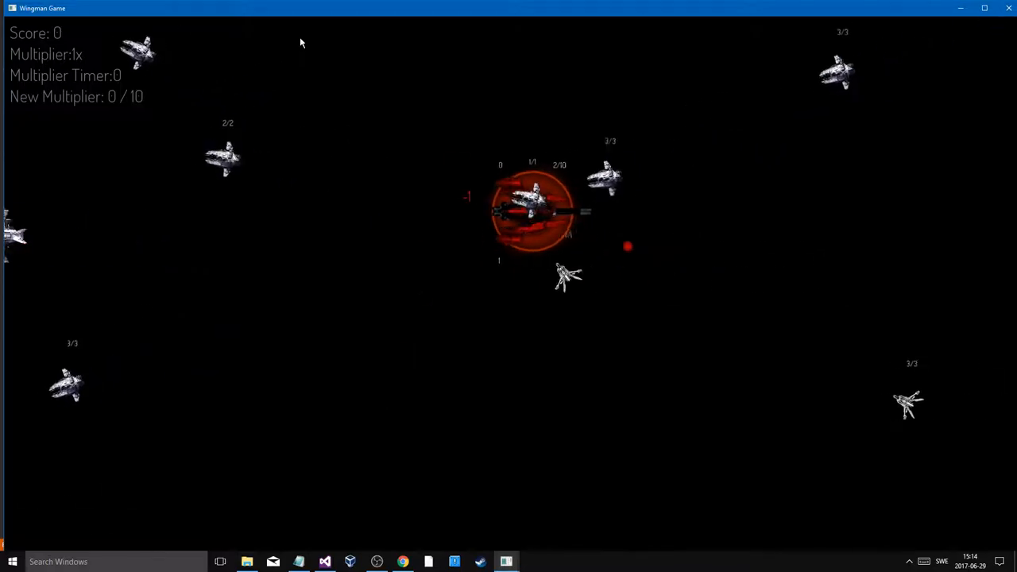
Close the Wingman Game window after the 1x round and scroll the Game constructor
{"action": "left_click", "coordinate": [505, 562]}
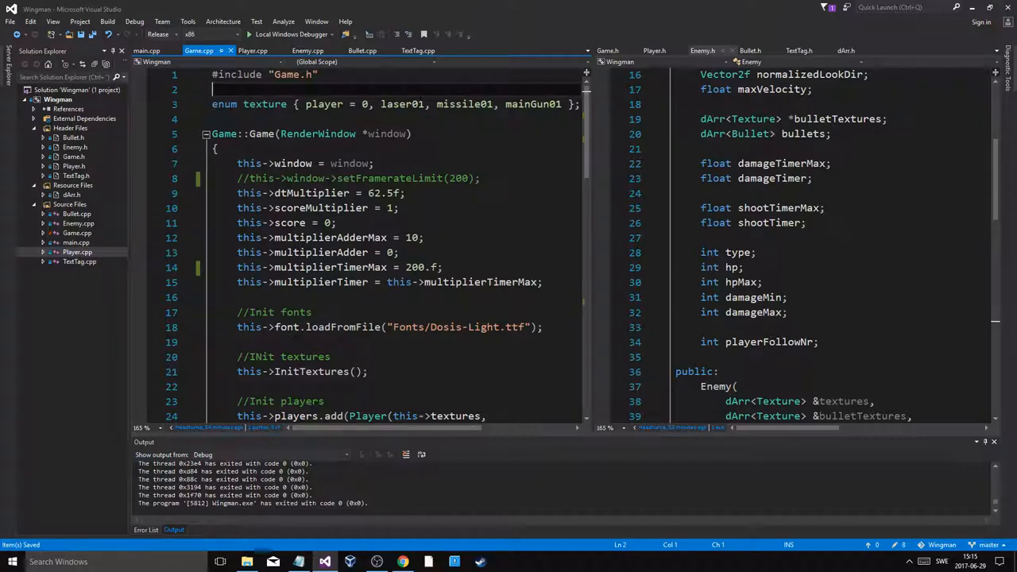
{"action": "scroll", "scroll_direction": "down", "scroll_amount": 3}
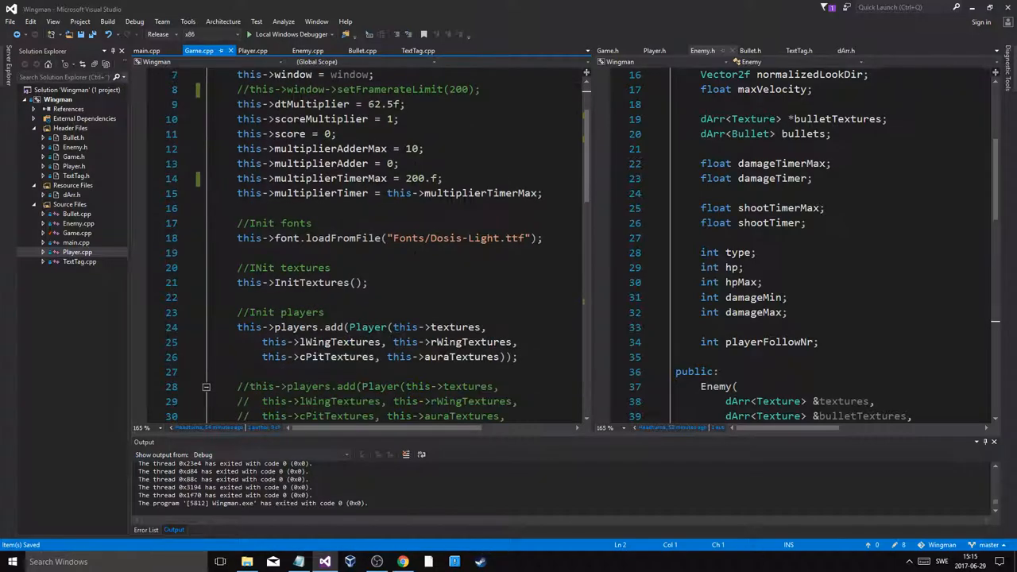